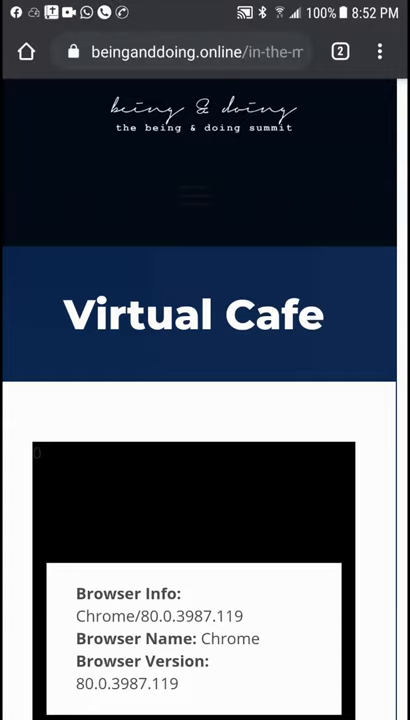
scroll(down, 3)
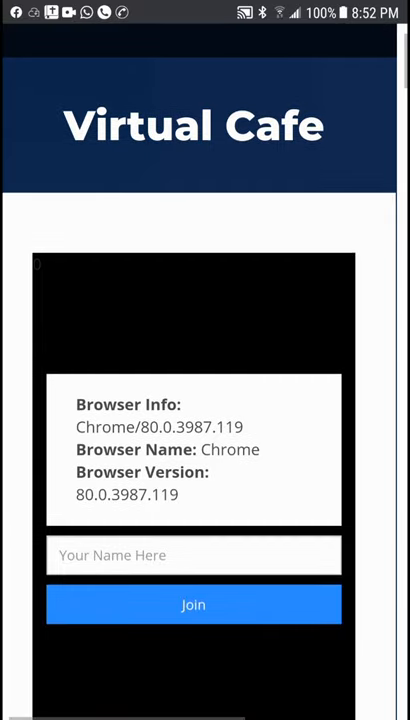